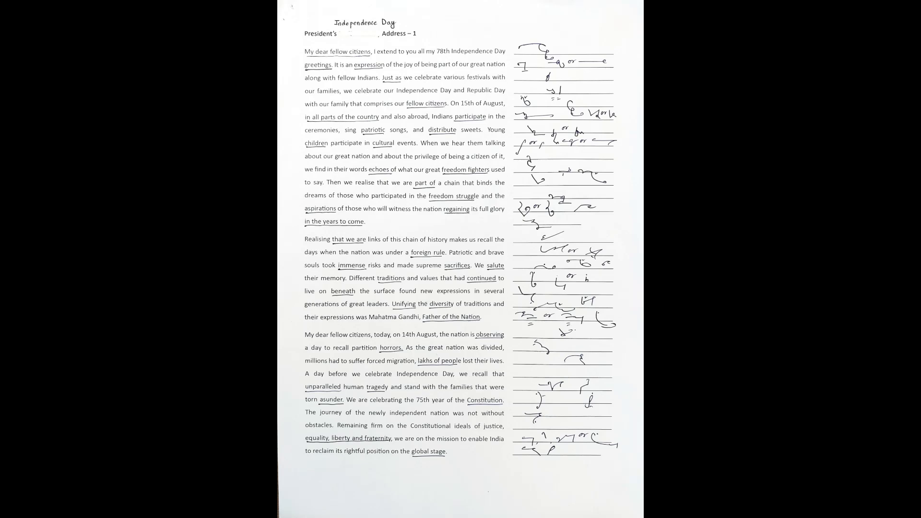
{"action": "scroll", "scroll_direction": "down", "scroll_amount": 3}
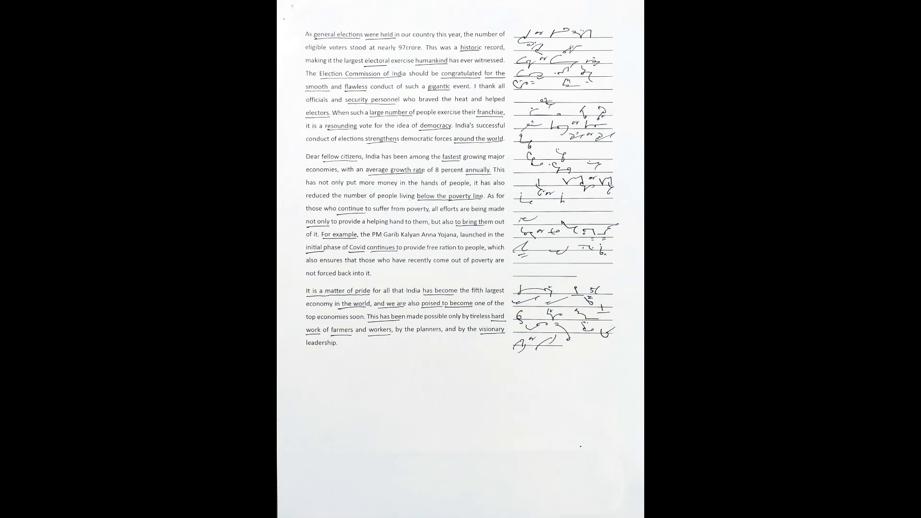
{"action": "scroll", "scroll_direction": "down", "scroll_amount": 3}
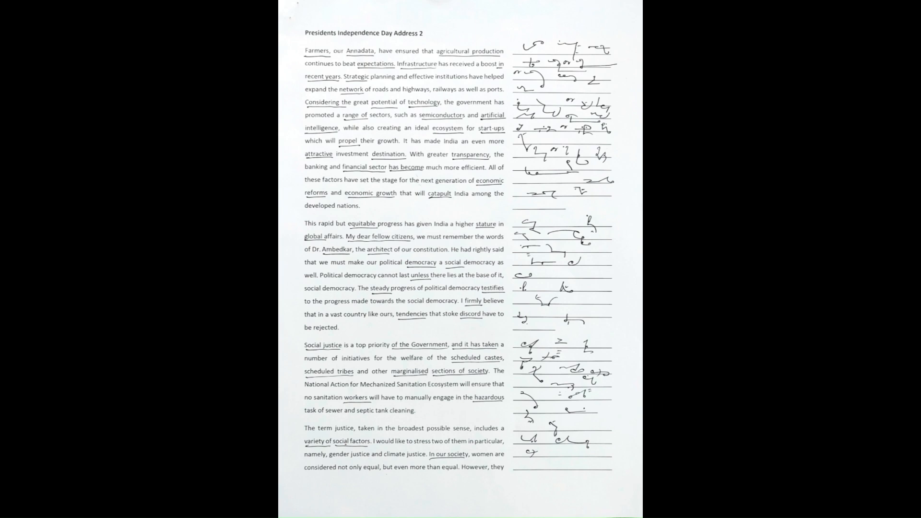
{"action": "scroll", "scroll_direction": "down", "scroll_amount": 3}
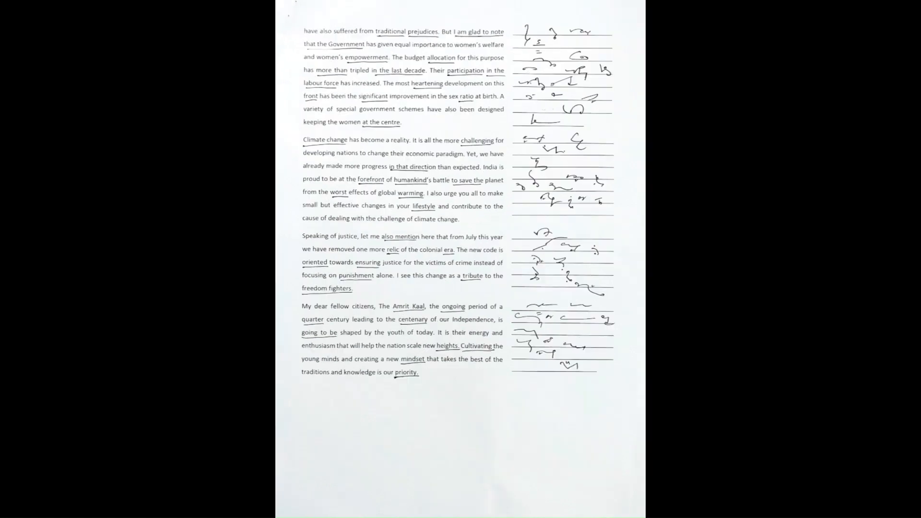